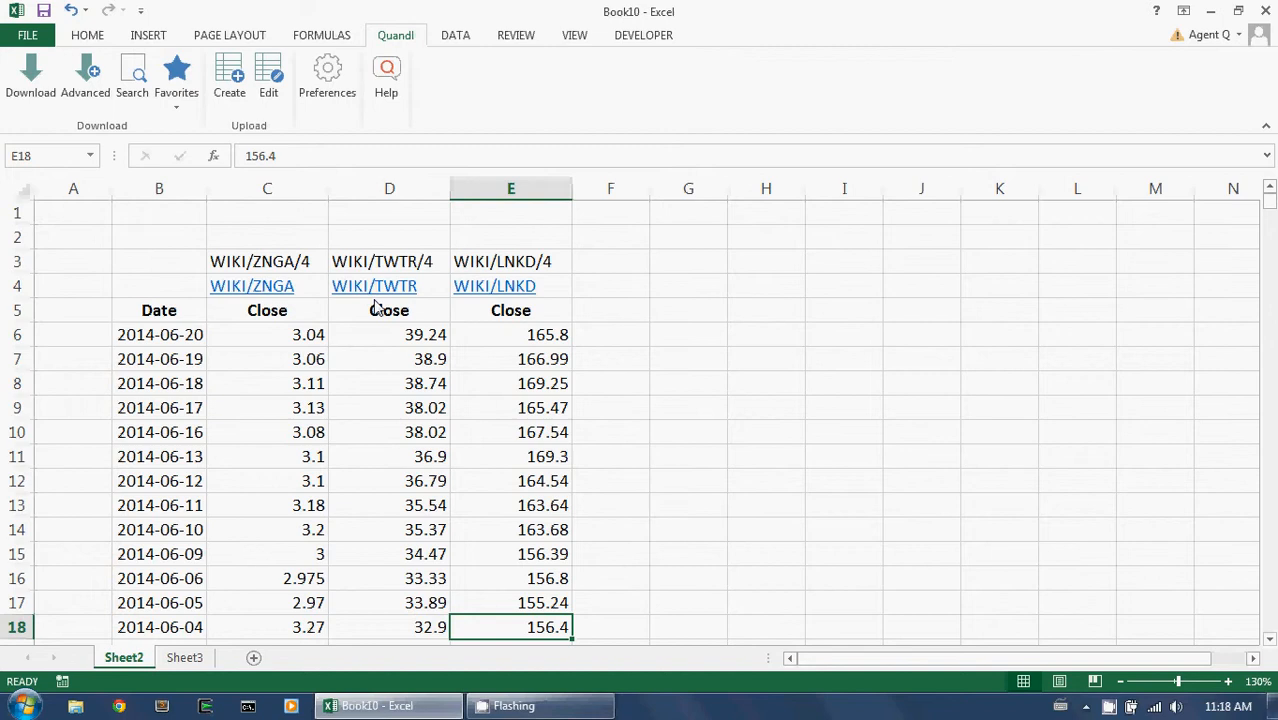
# Review the Date header, the WIKI/ZNGA/4 dataset code and the latest date, 2014-06-20.
pyautogui.click(159, 310)
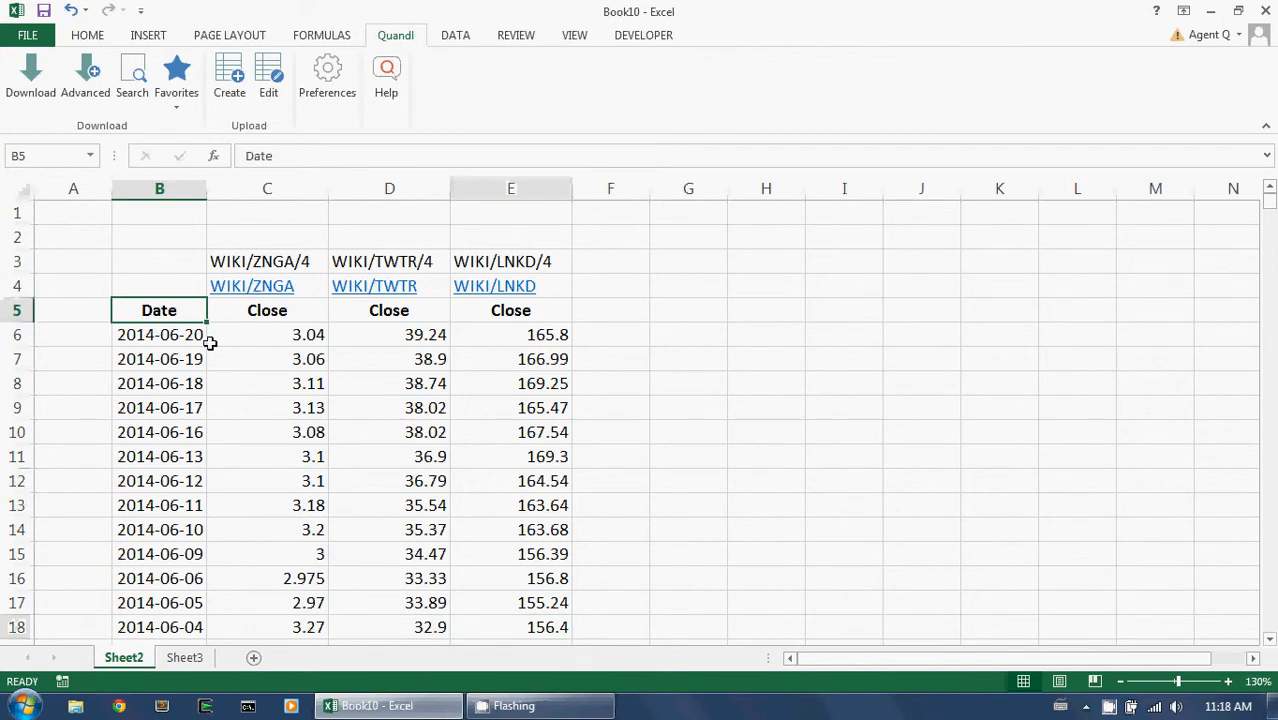
pyautogui.click(267, 261)
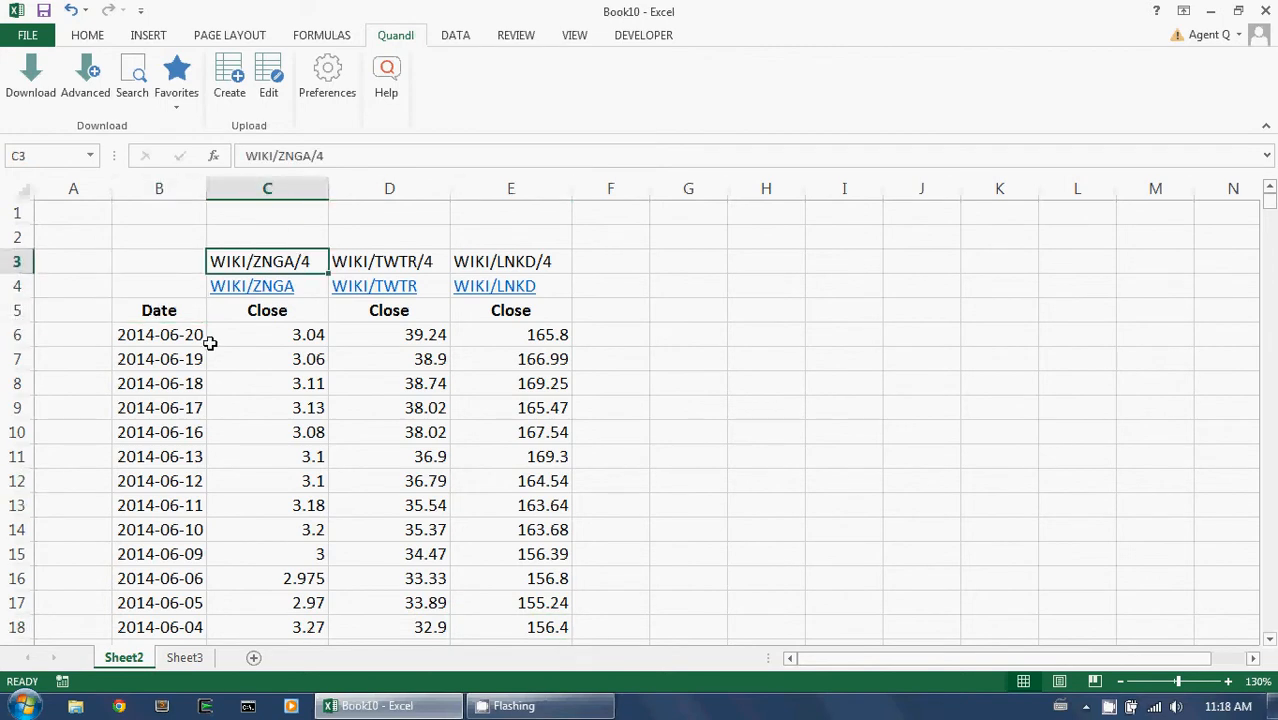
pyautogui.click(159, 334)
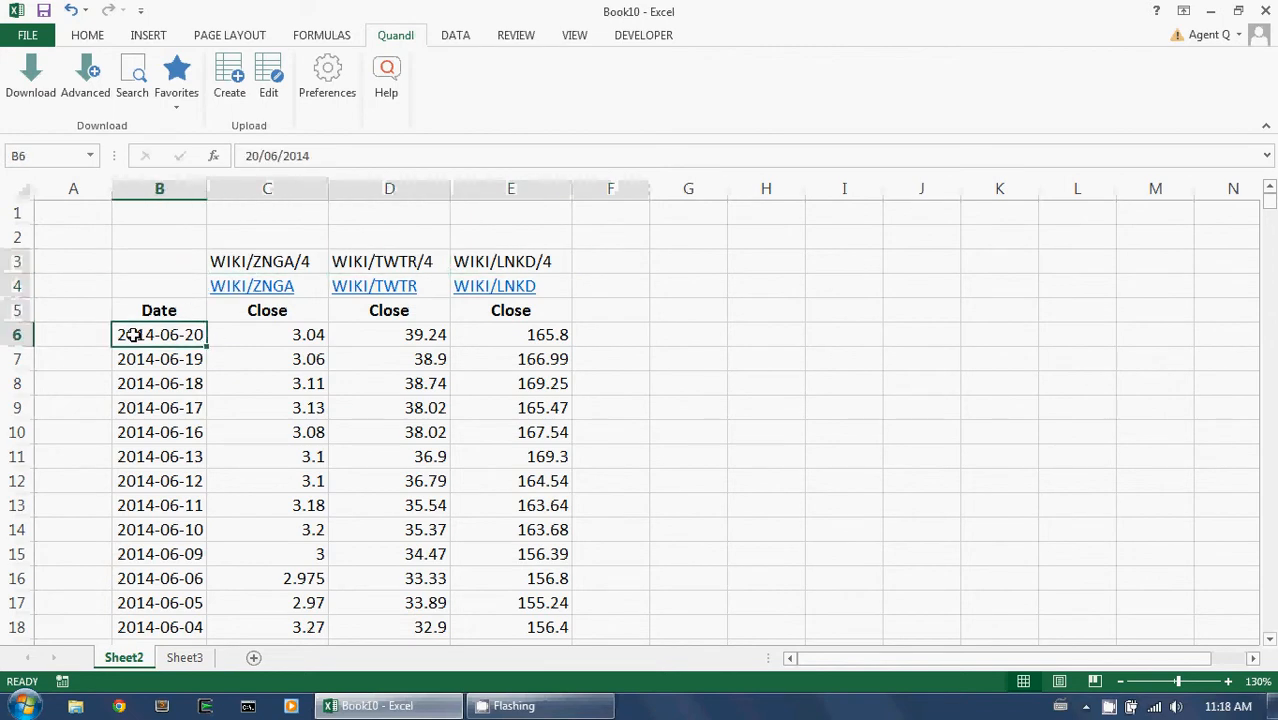
pyautogui.moveTo(181, 369)
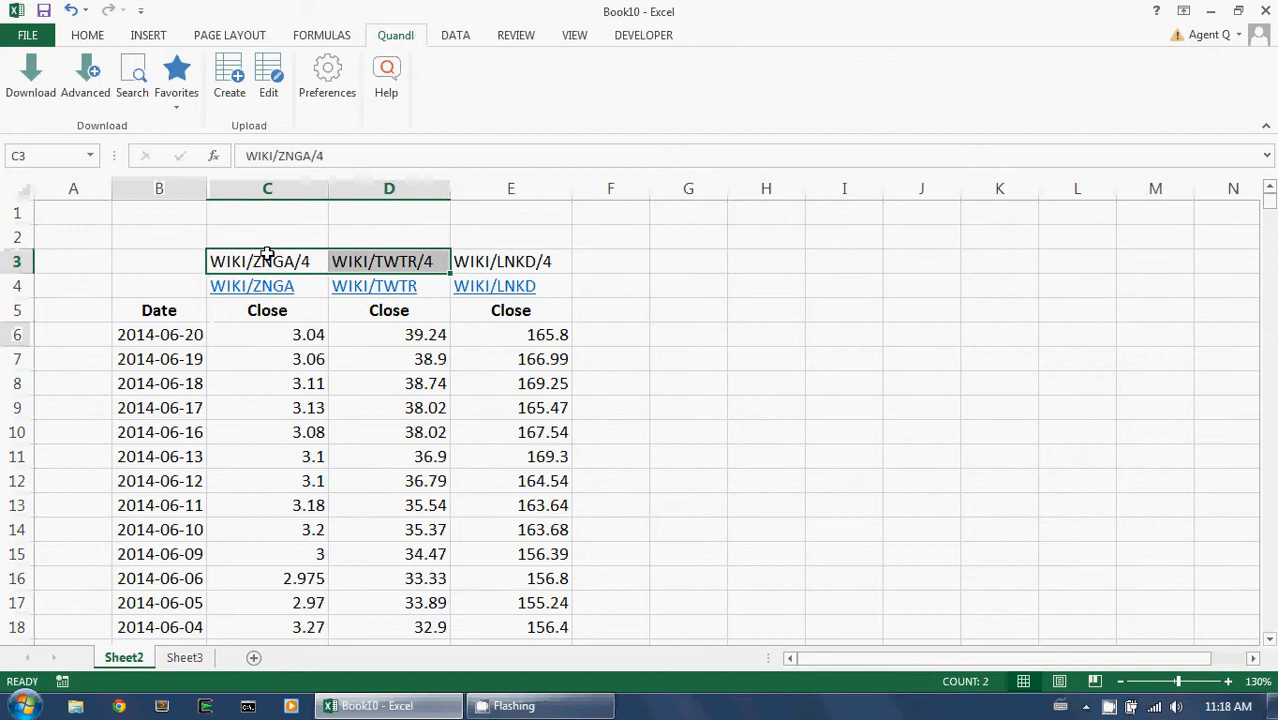
# Re-download all three row-3 dataset codes with Quandl, overwriting the existing prices.
pyautogui.click(511, 261)
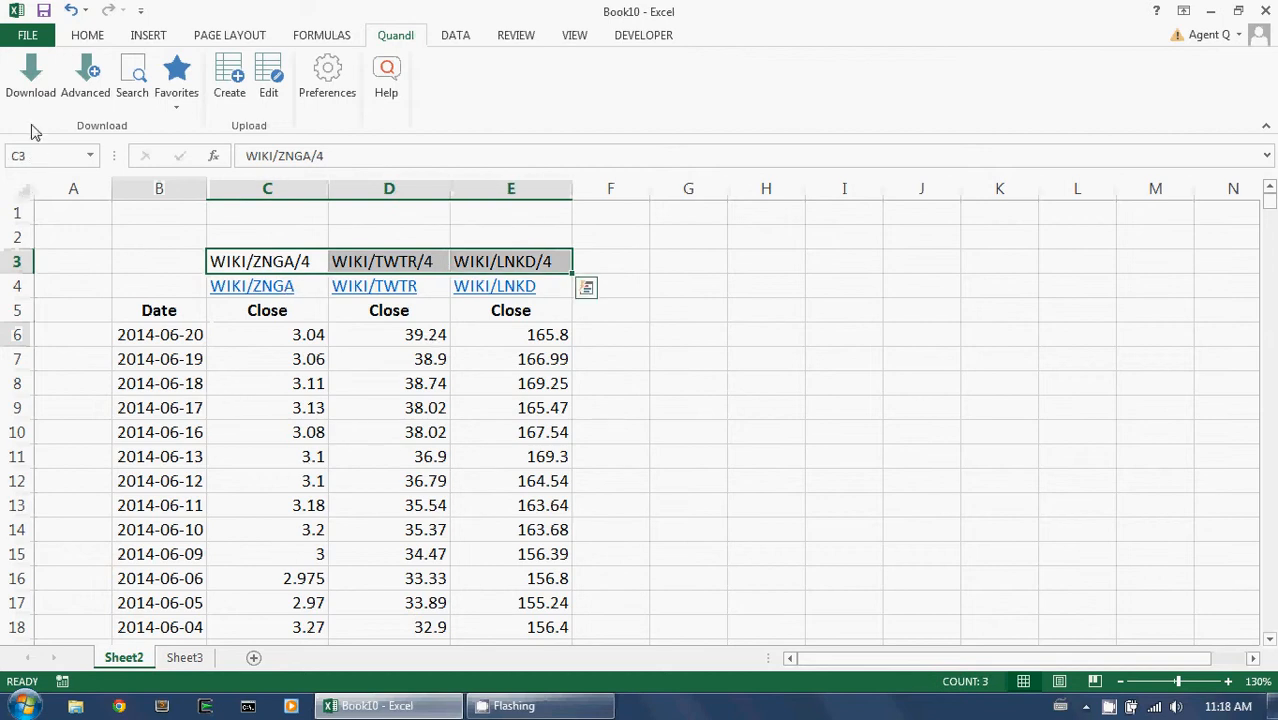
pyautogui.click(30, 75)
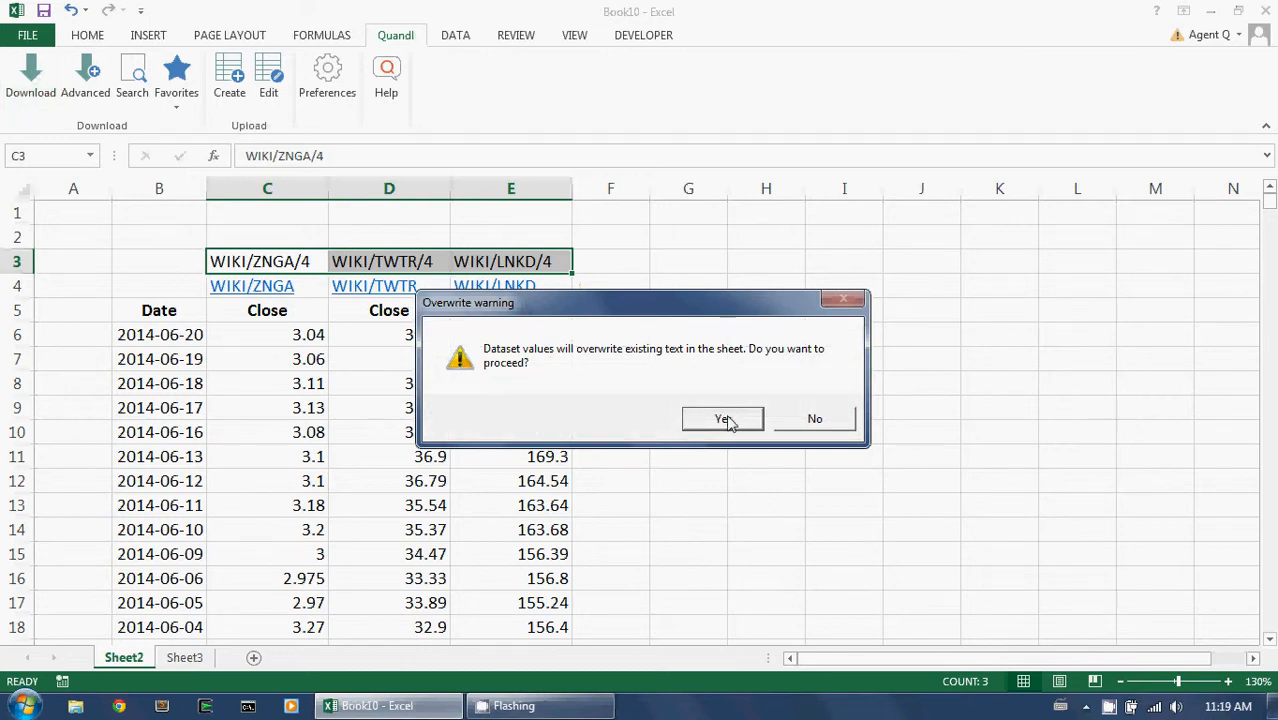
pyautogui.click(722, 418)
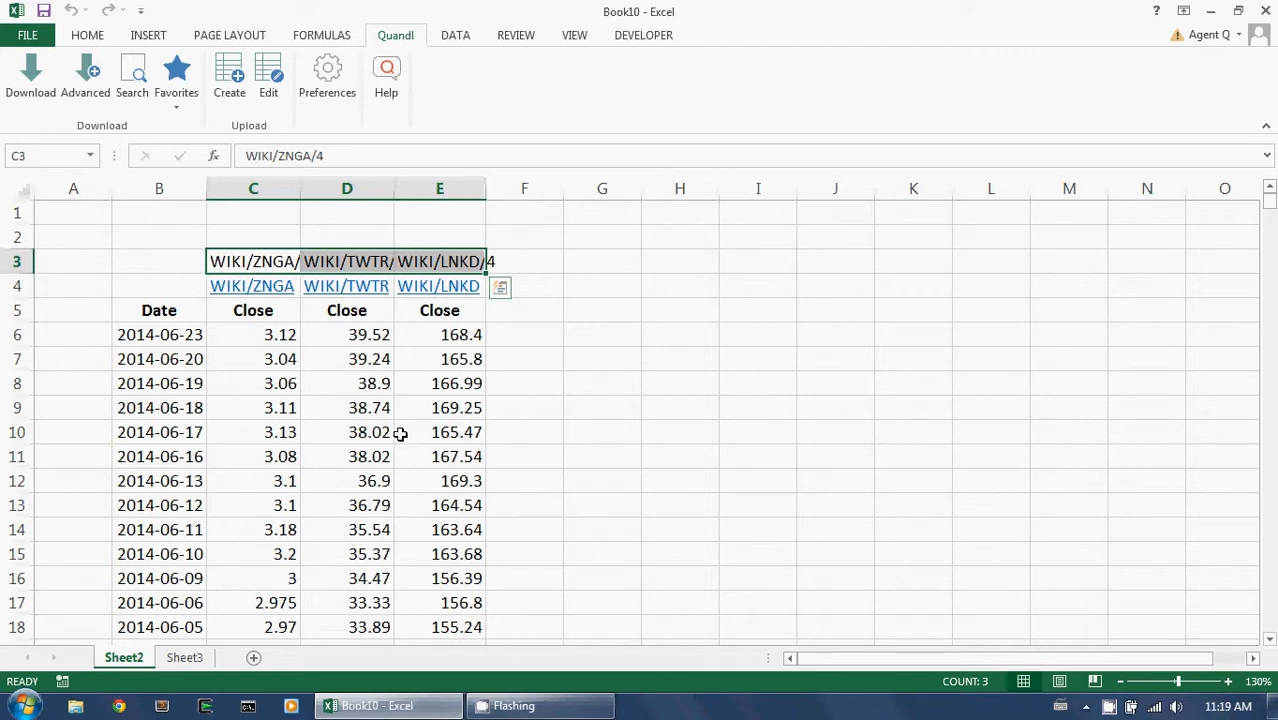
pyautogui.moveTo(397, 461)
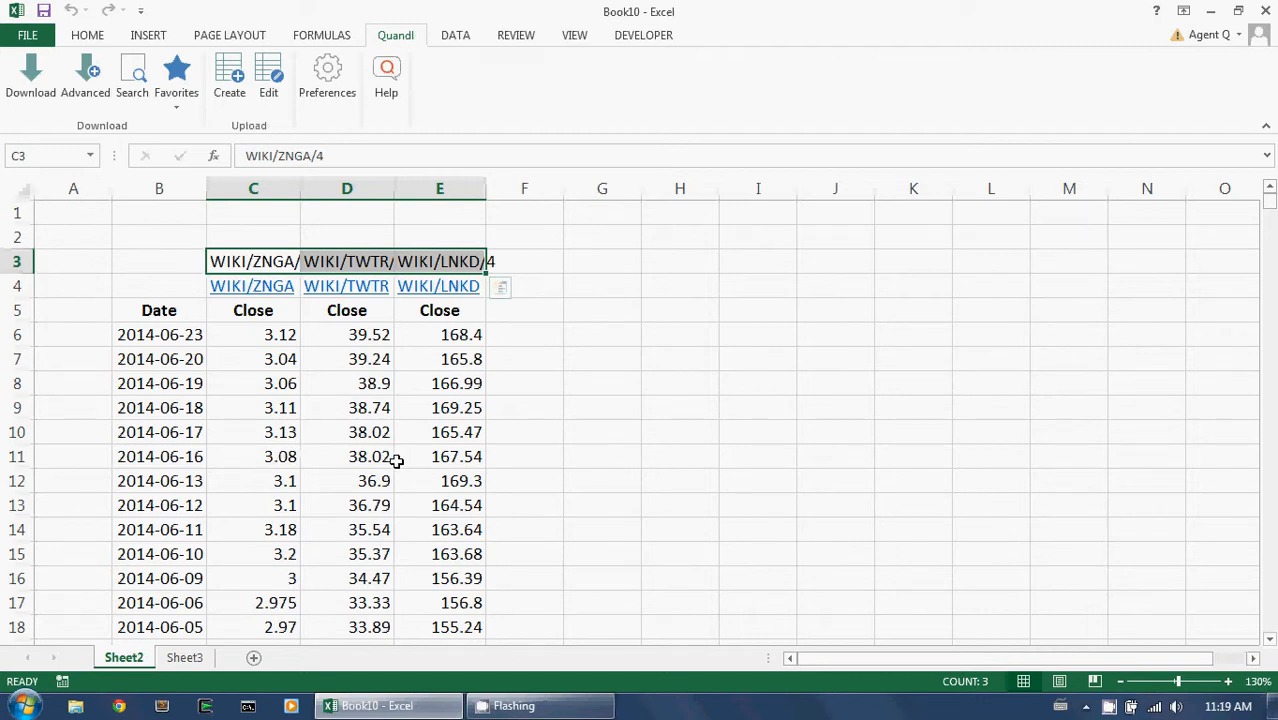
pyautogui.moveTo(385, 481)
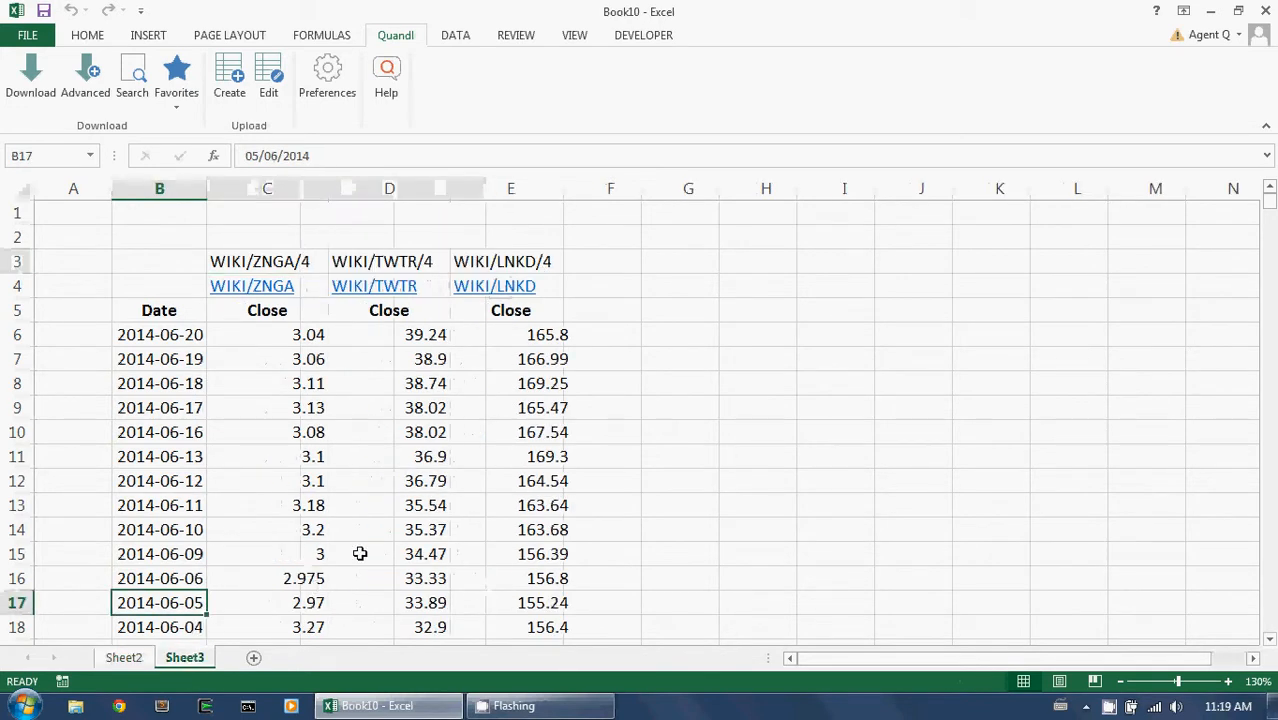
pyautogui.moveTo(166, 340)
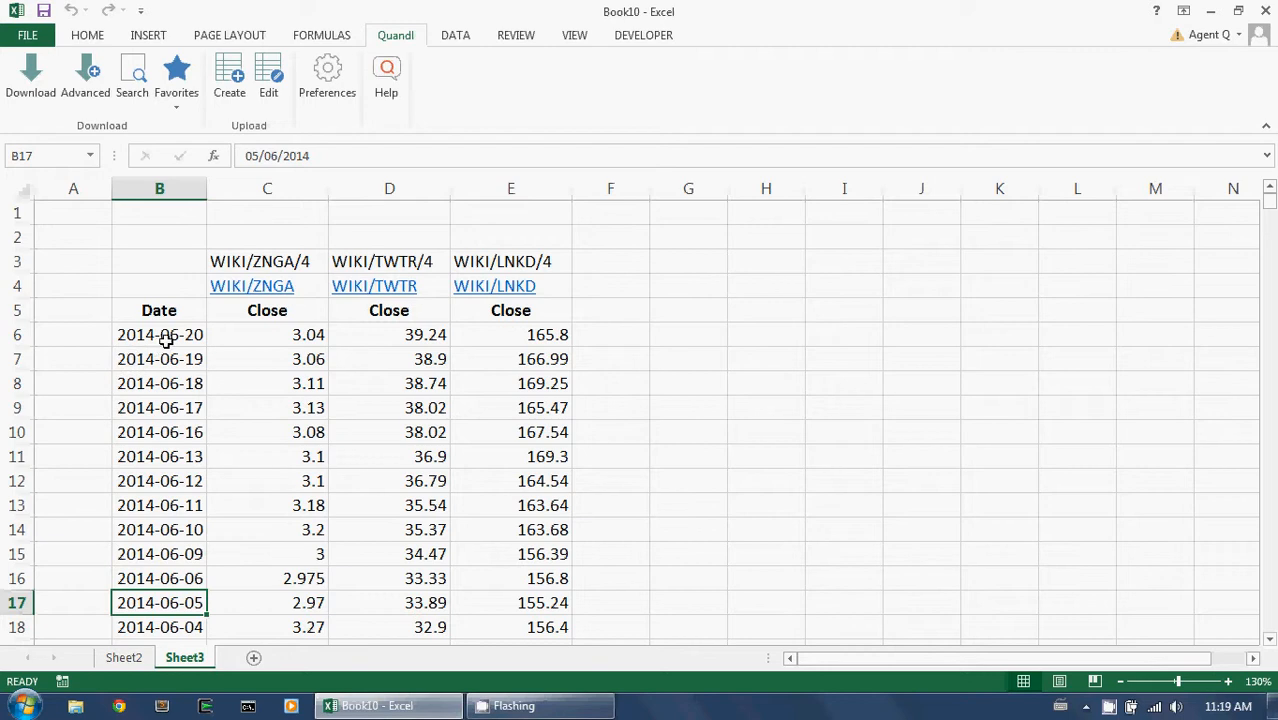
# Insert a blank row 6 on Sheet3, above the 2014-06-20 prices.
pyautogui.click(159, 334)
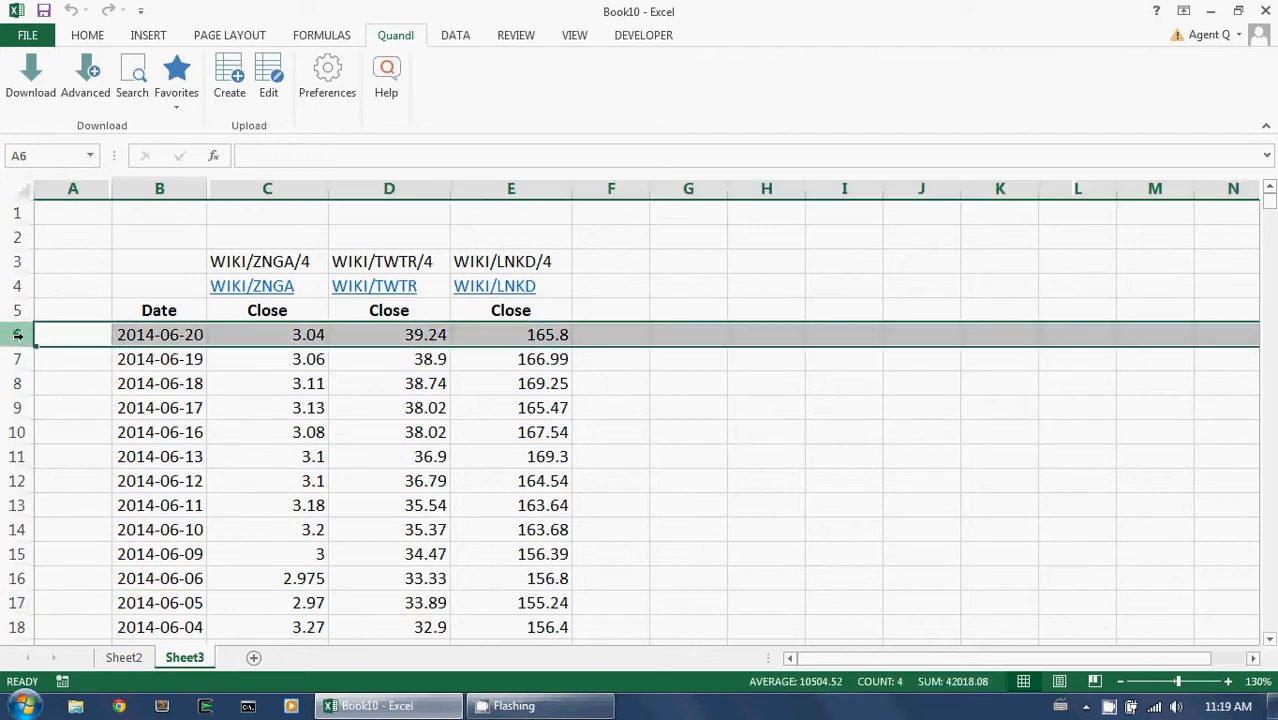
pyautogui.rightClick(18, 334)
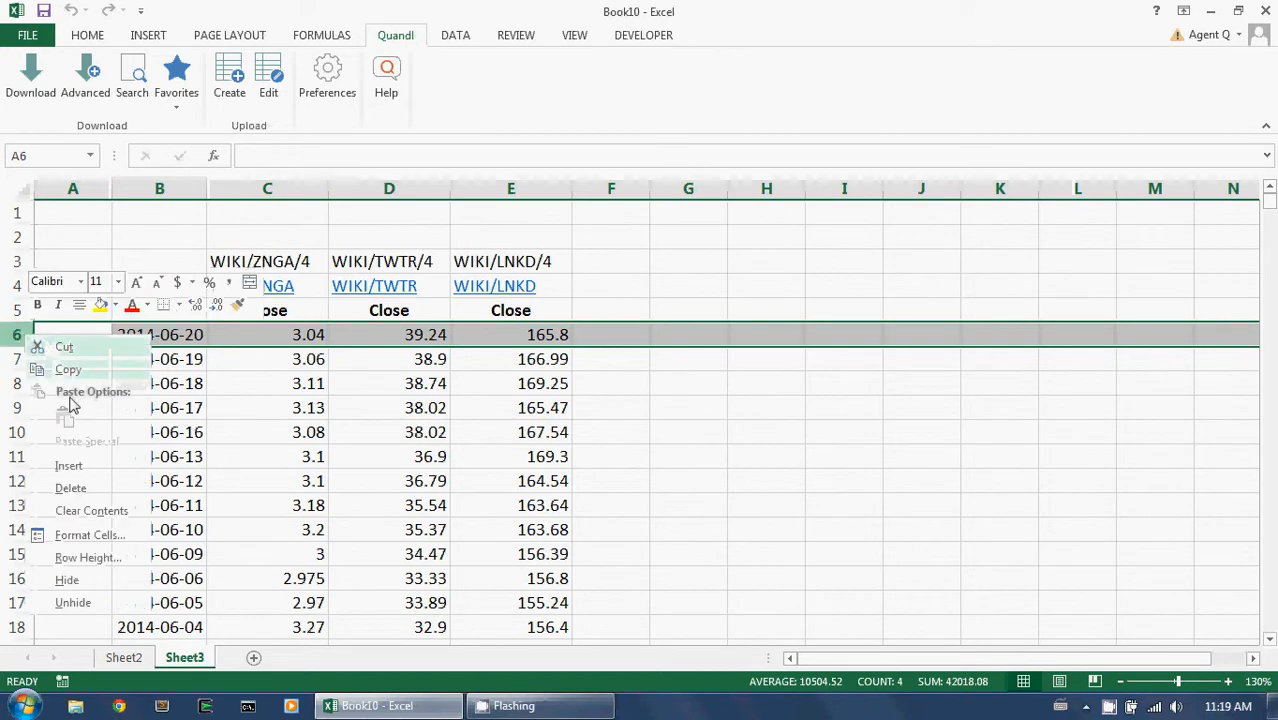
pyautogui.click(69, 465)
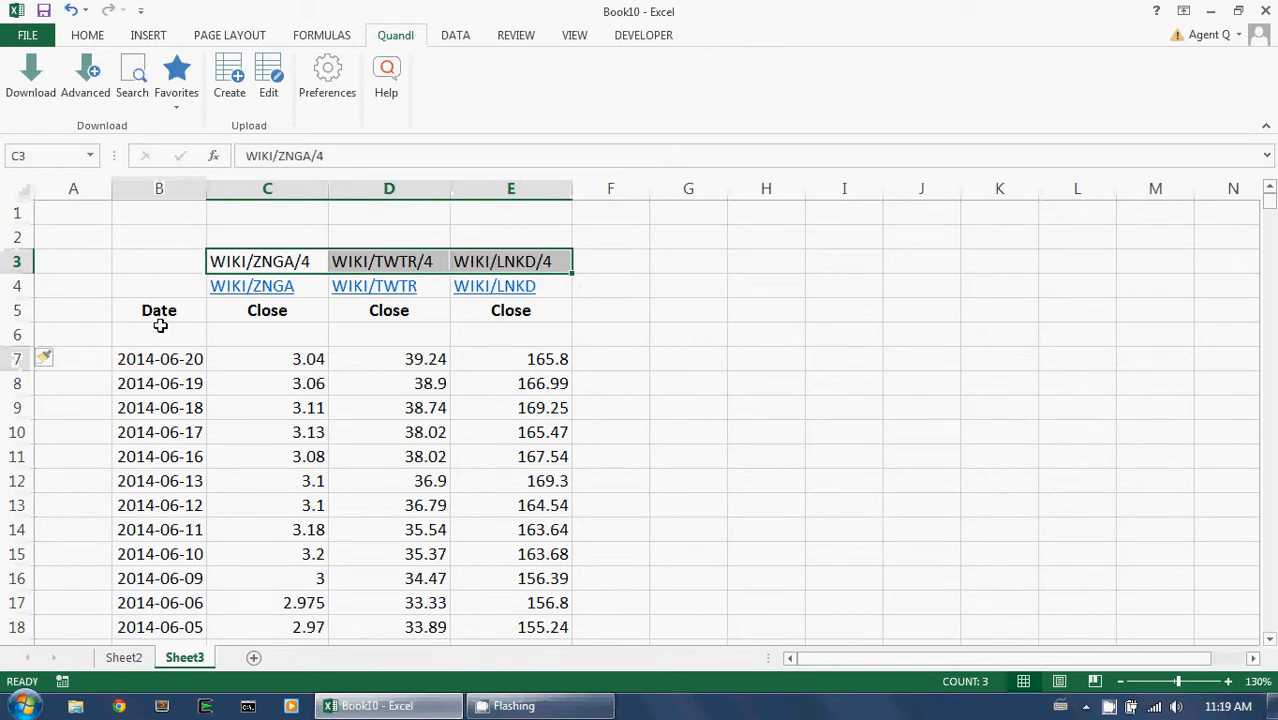
pyautogui.moveTo(54, 135)
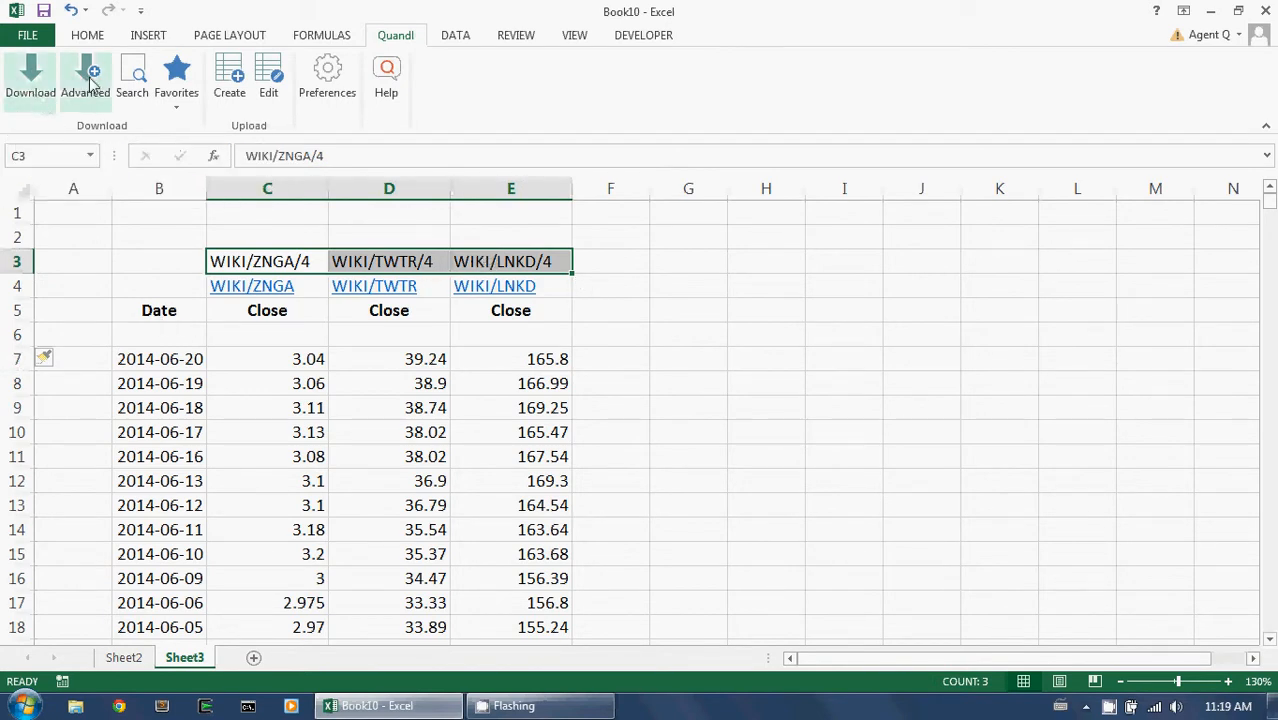
# Run a one-day Quandl Advanced download, overwriting the sheet, then select the new 2014-06-23 row.
pyautogui.click(85, 80)
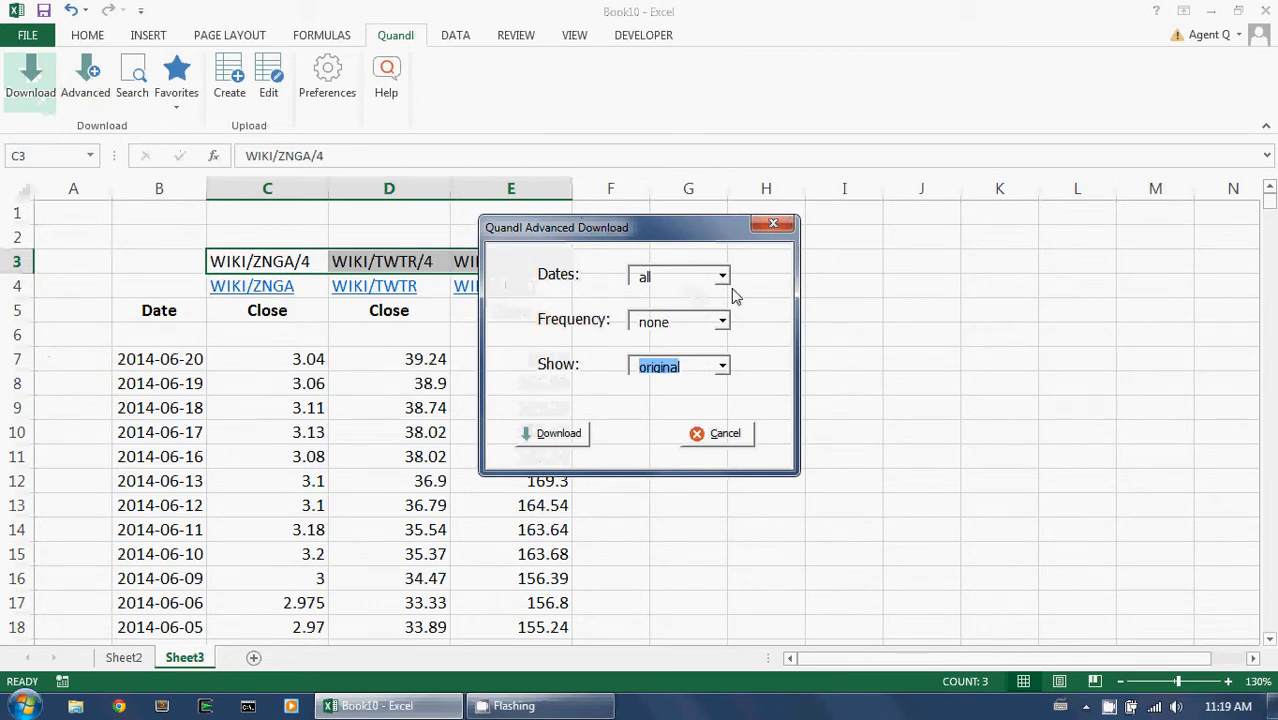
pyautogui.click(720, 275)
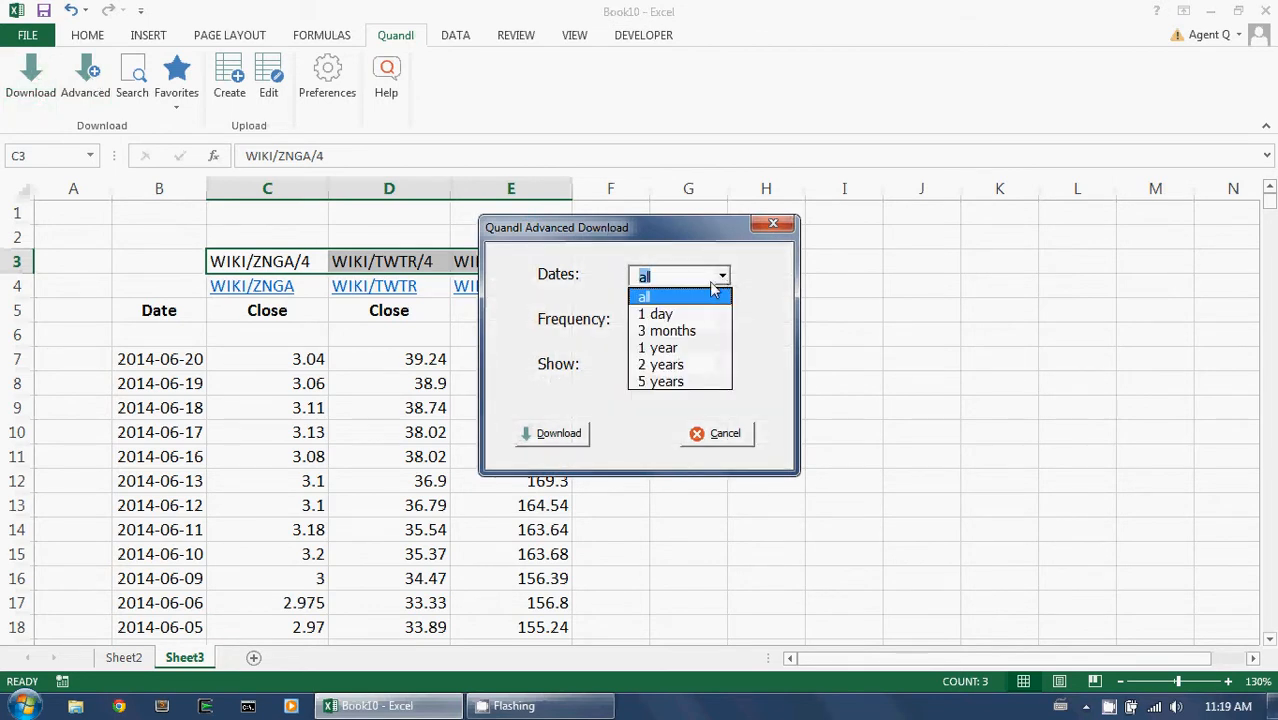
pyautogui.click(655, 313)
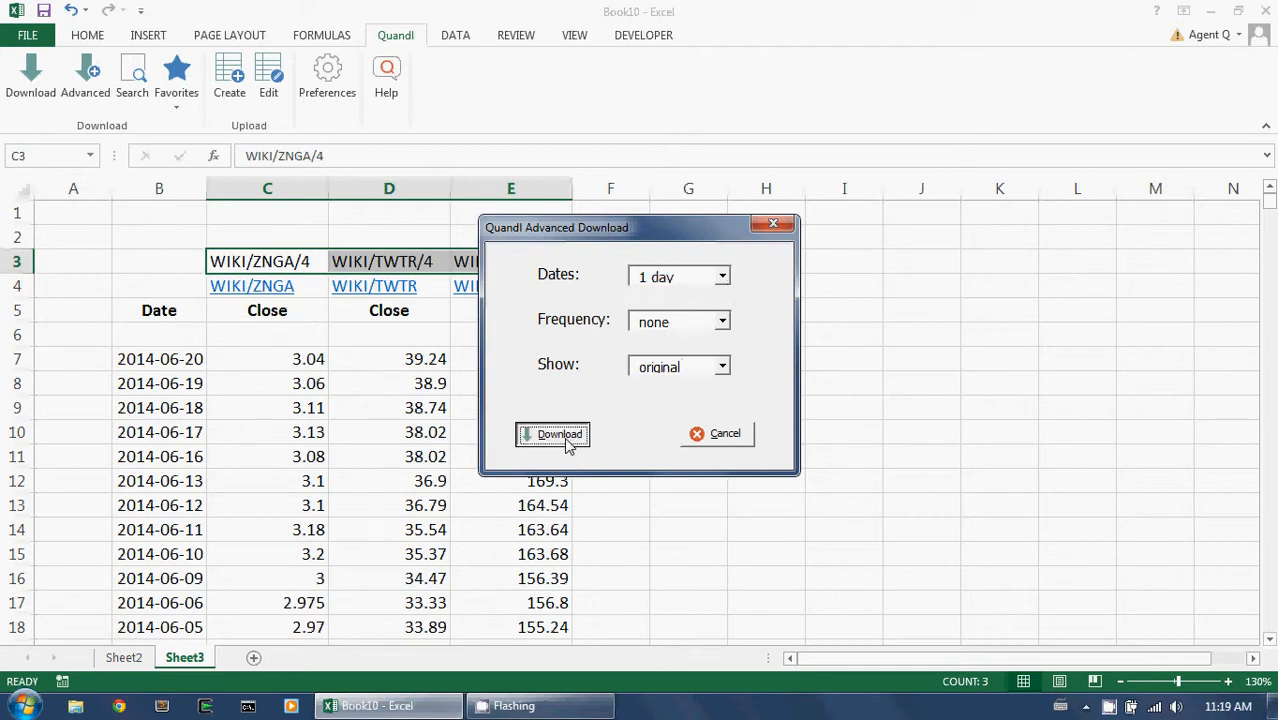
pyautogui.click(553, 433)
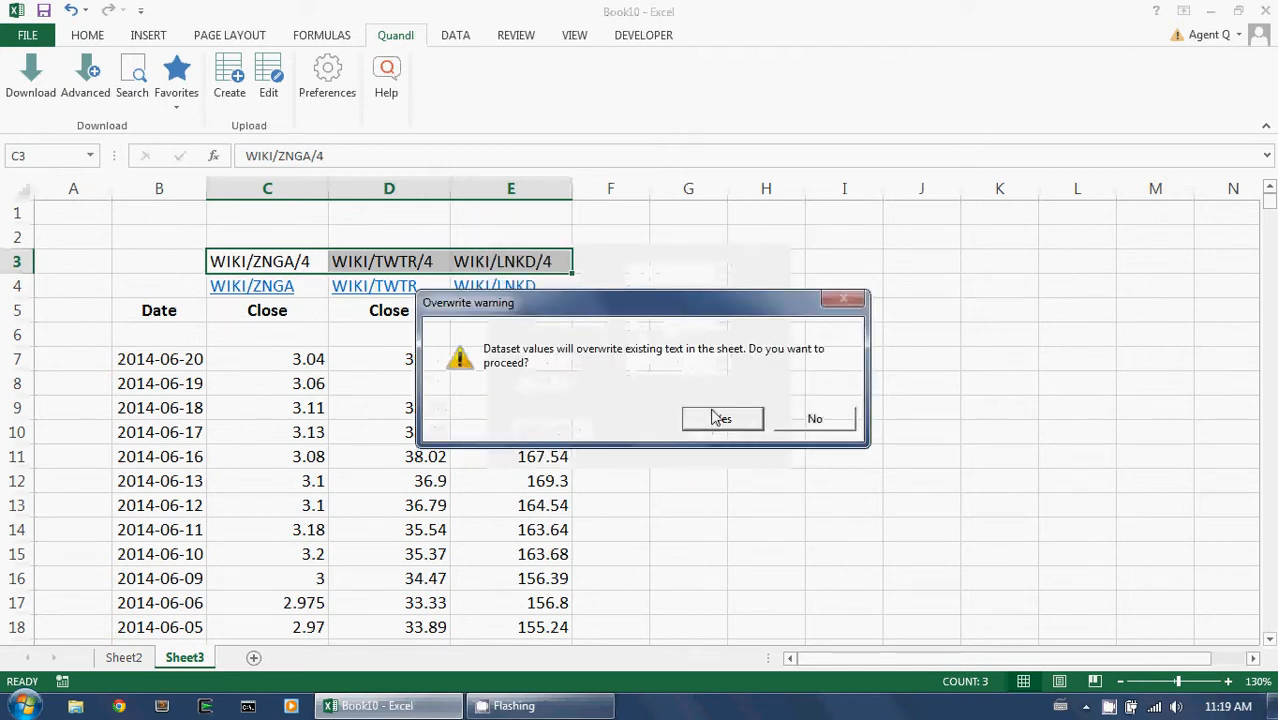
pyautogui.click(722, 418)
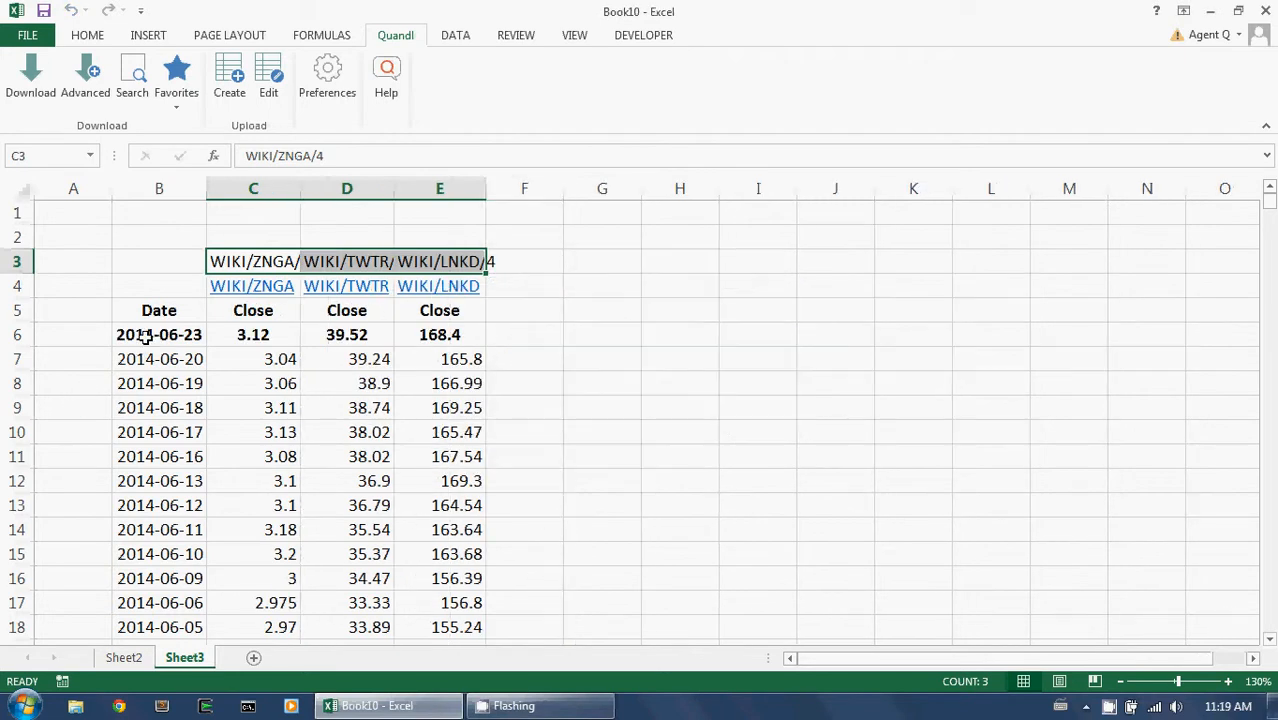
pyautogui.click(159, 334)
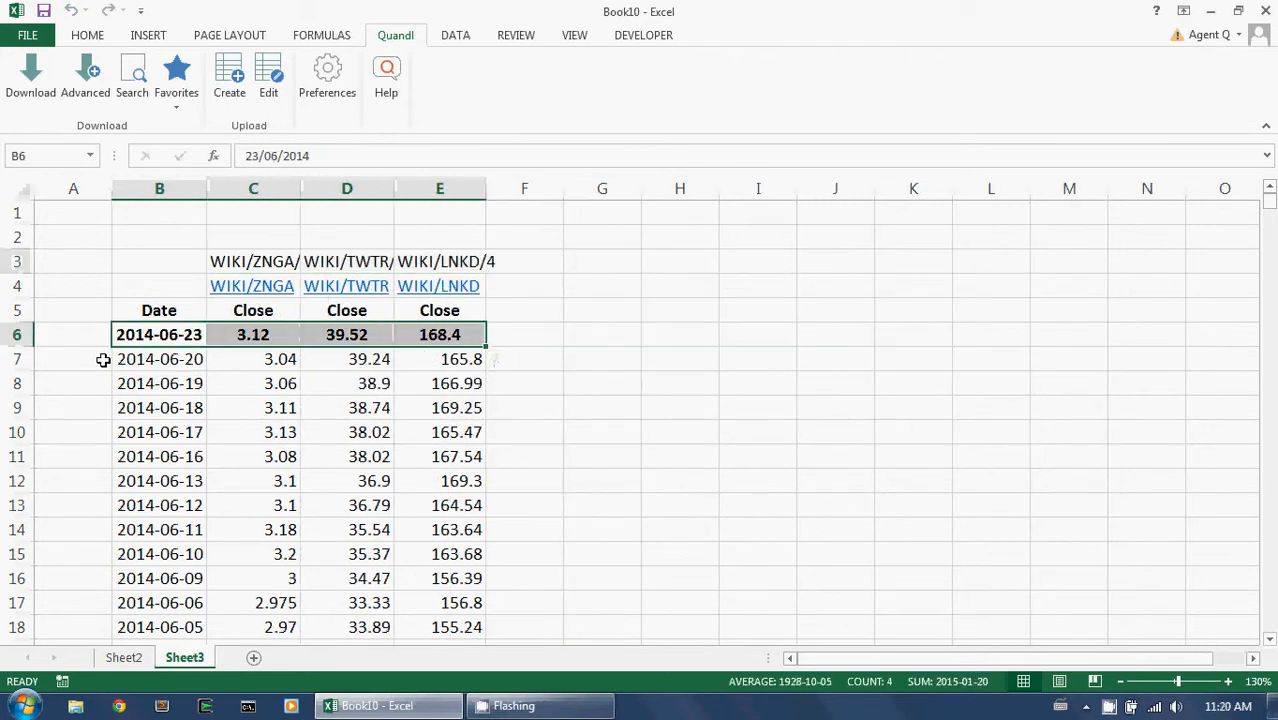